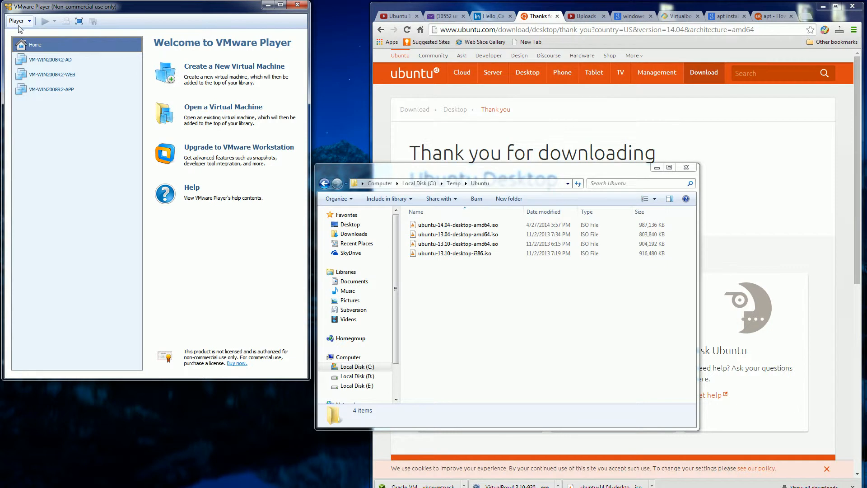
mouse_move(25, 22)
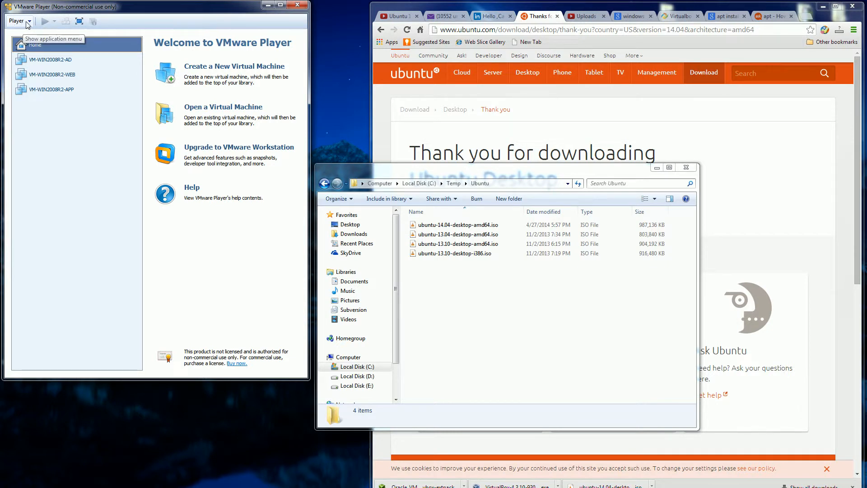
Begin a new virtual machine from the ubuntu-14.04-desktop-amd64.iso installer disc image
click(16, 21)
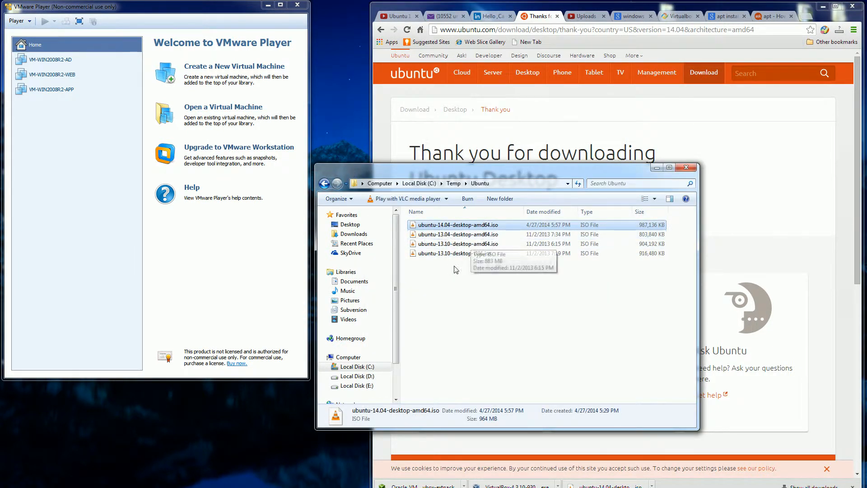
mouse_move(648, 247)
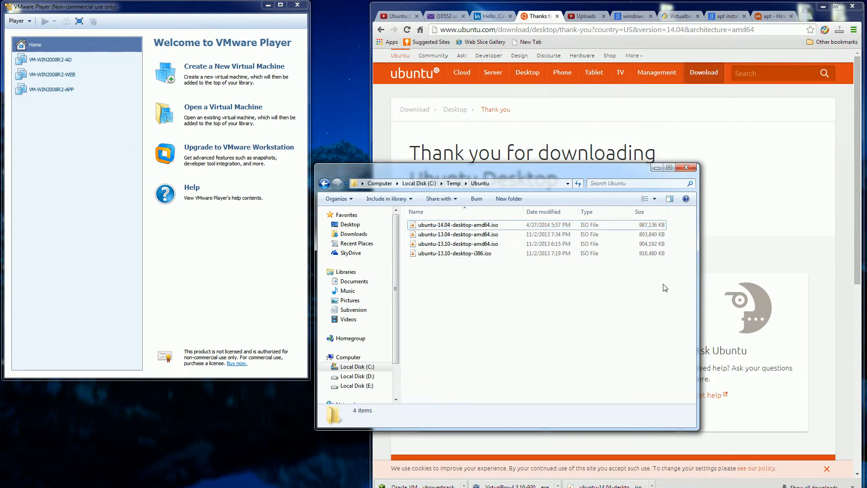
mouse_move(238, 250)
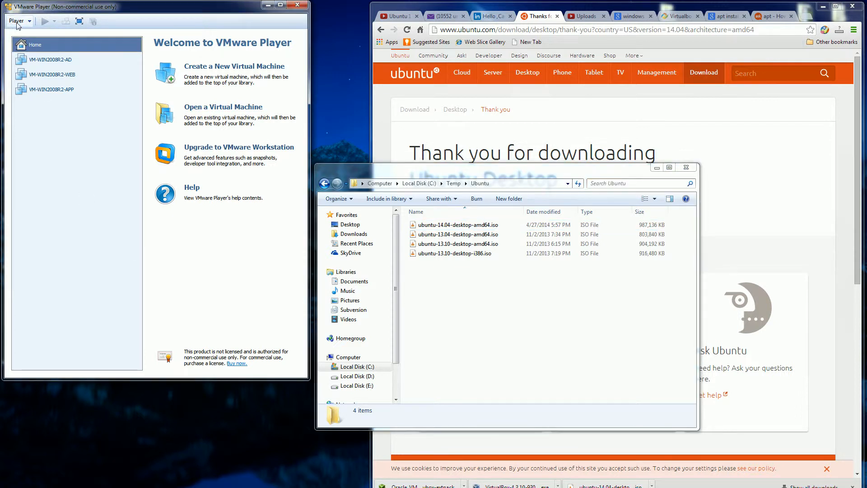
click(17, 21)
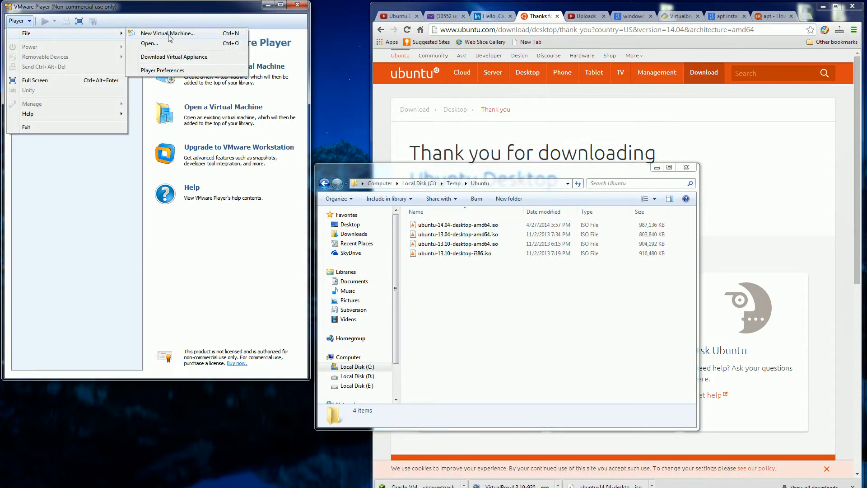
click(167, 33)
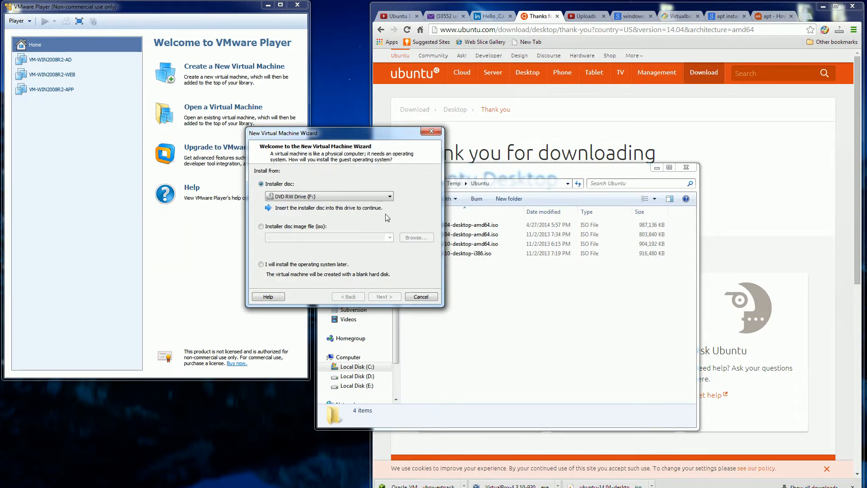
click(262, 227)
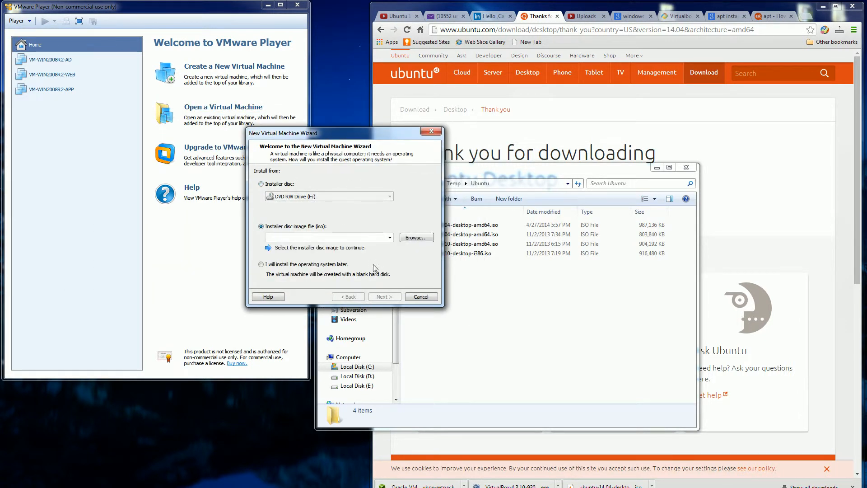
text(virtualbox-guest-x11)
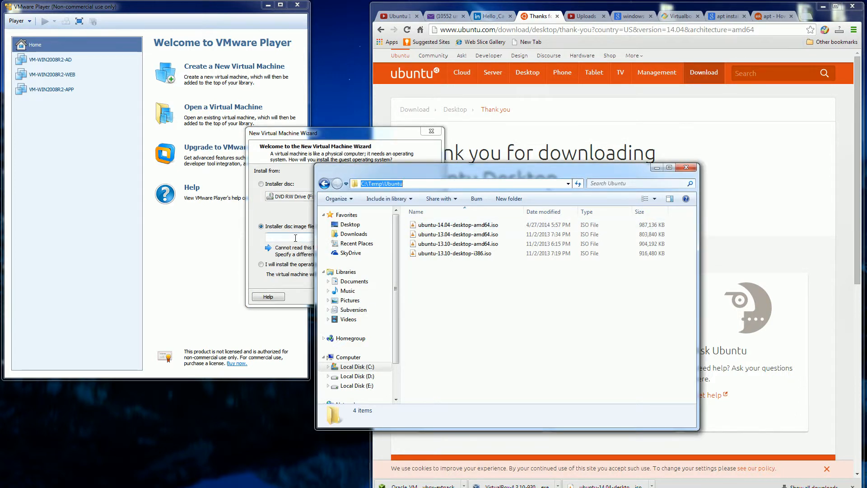
click(338, 133)
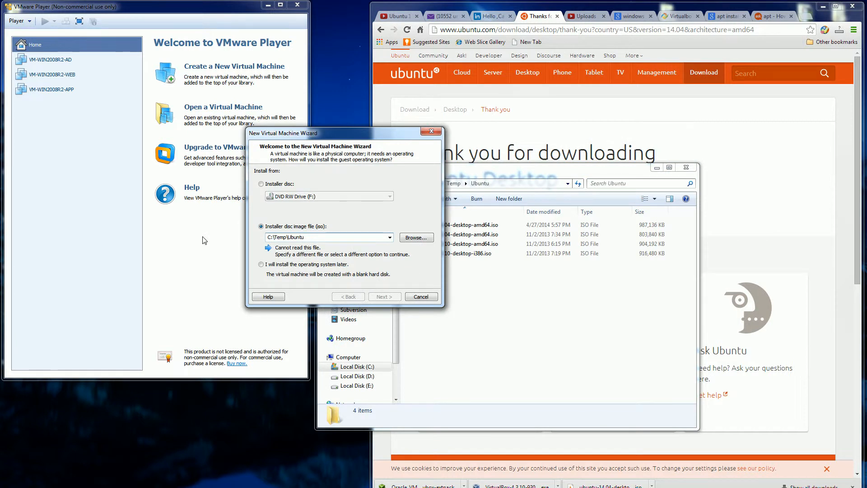
click(416, 237)
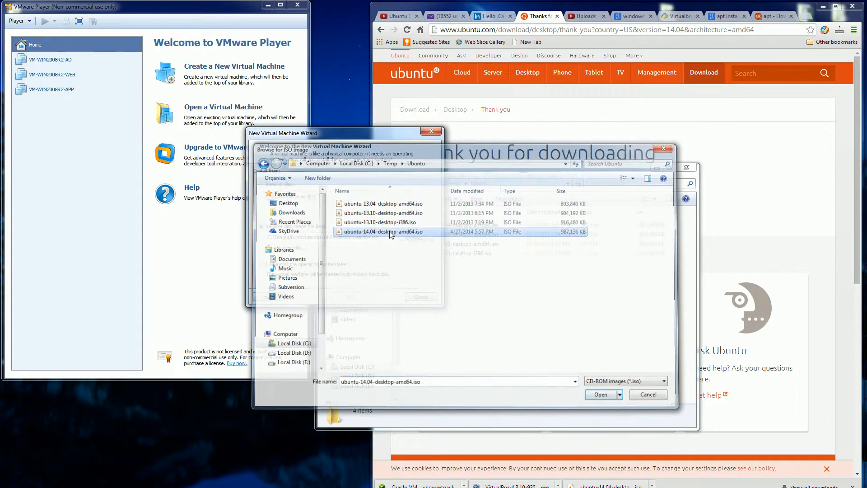
click(600, 394)
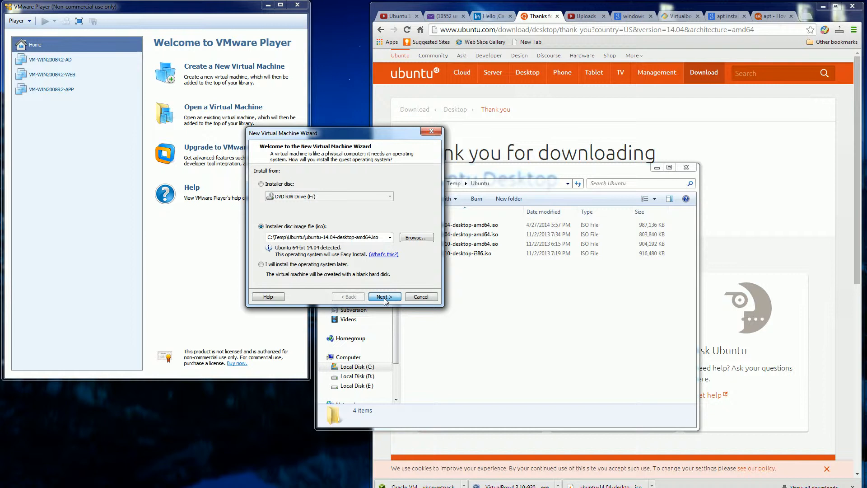
Enter full name VM-UBUNTU14, a user name and password for Easy Install, then continue
click(384, 296)
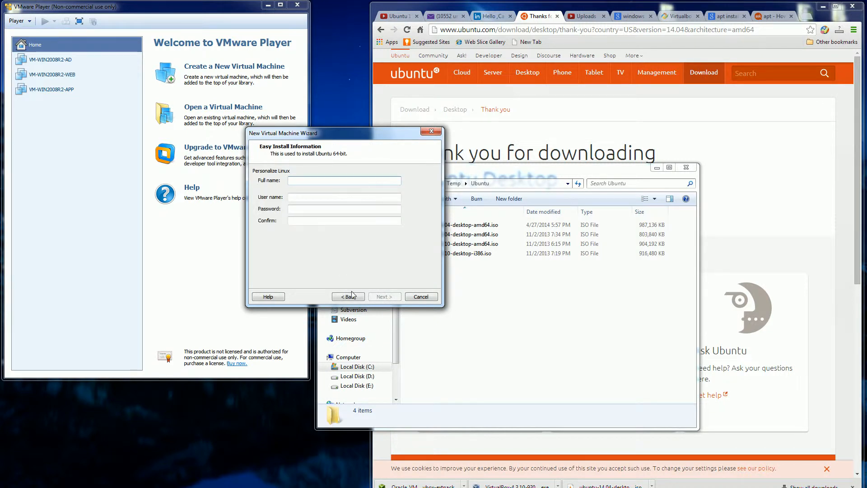
text(VM-UBNT)
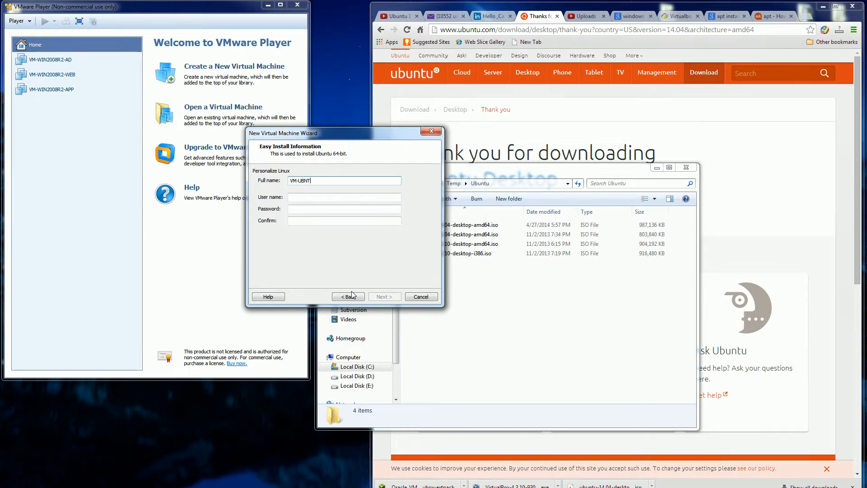
key(Backspace)
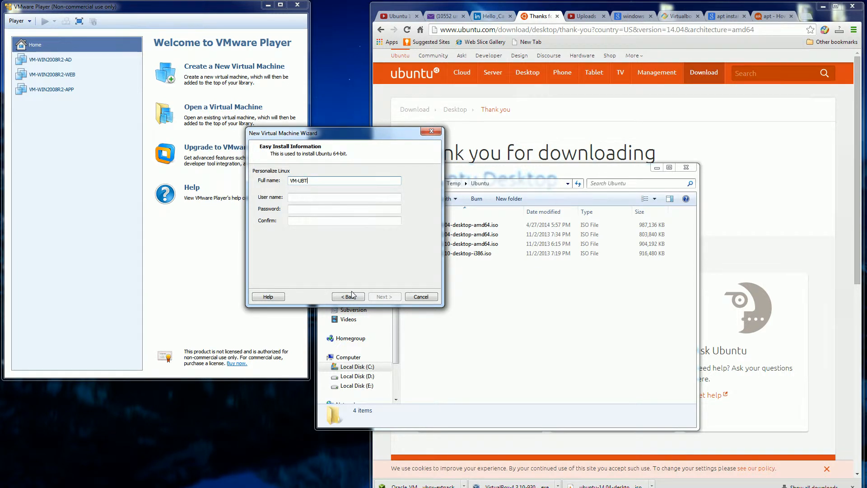
key(Backspace)
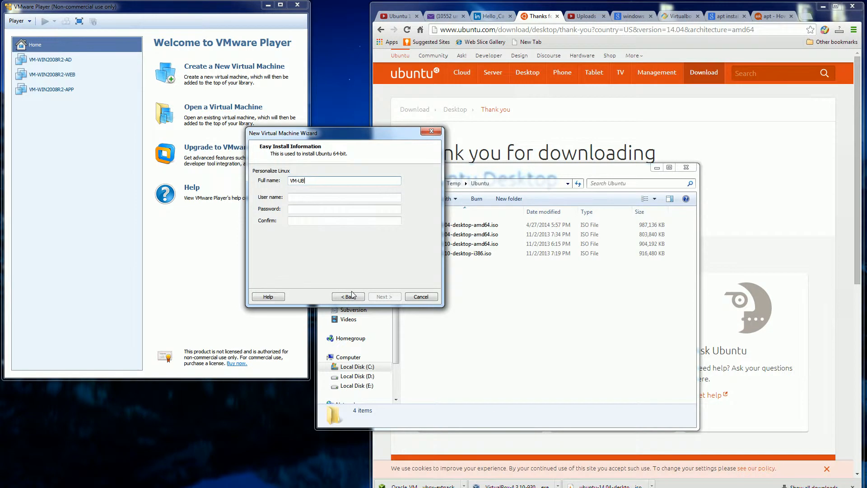
text(UNTU14)
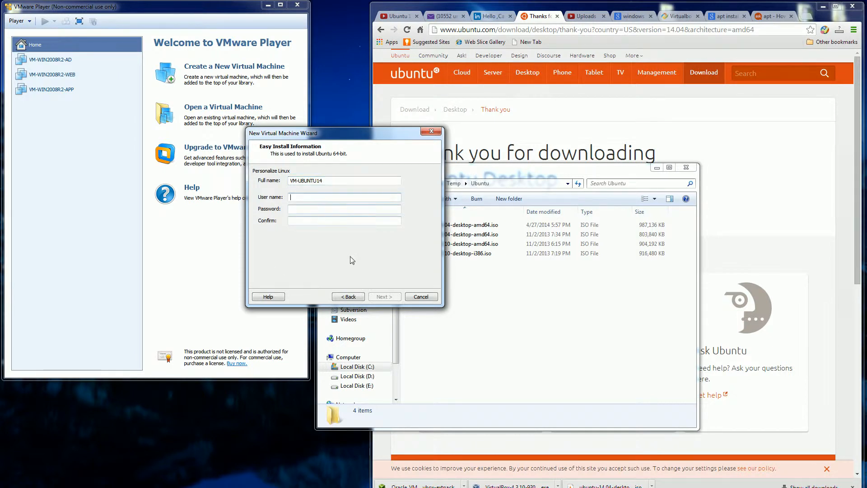
mouse_move(355, 261)
text(johnny)
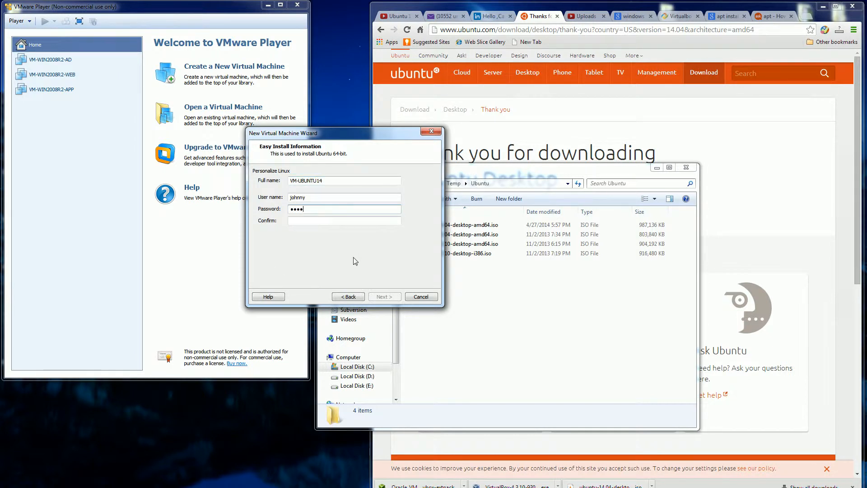
text(••••••)
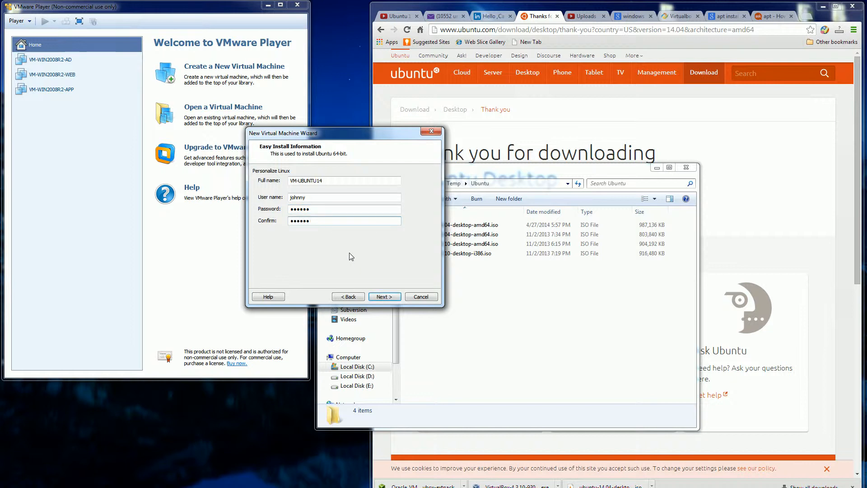
click(385, 296)
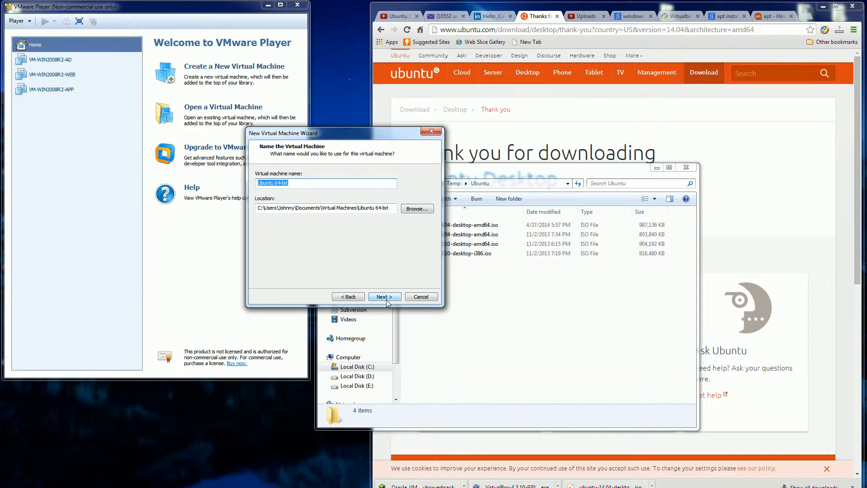
Keep the name Ubuntu 64-bit and store the 80 GB disk as a single file
click(384, 296)
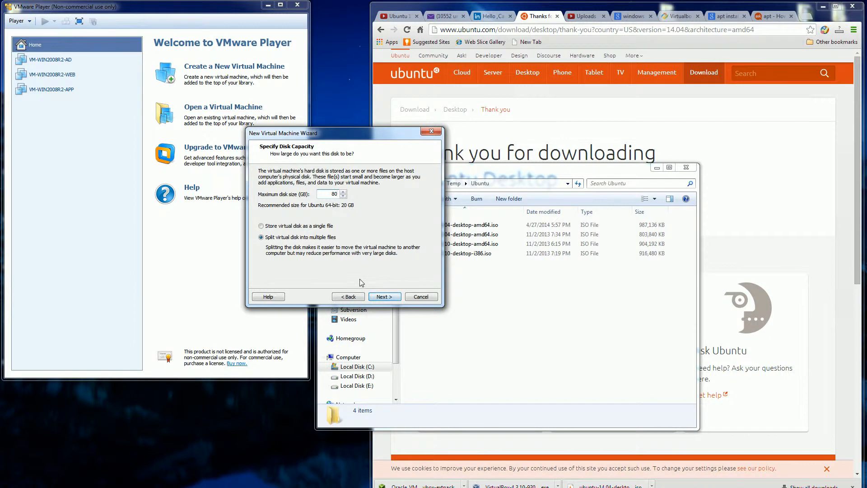
click(261, 226)
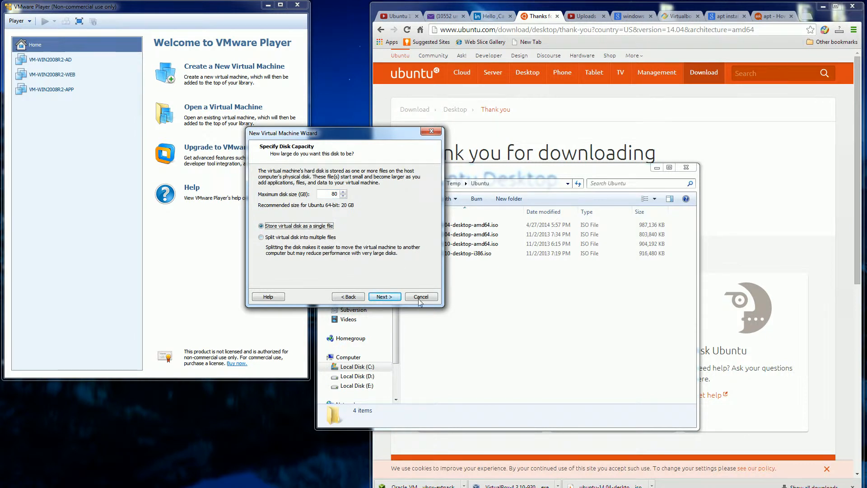
click(384, 297)
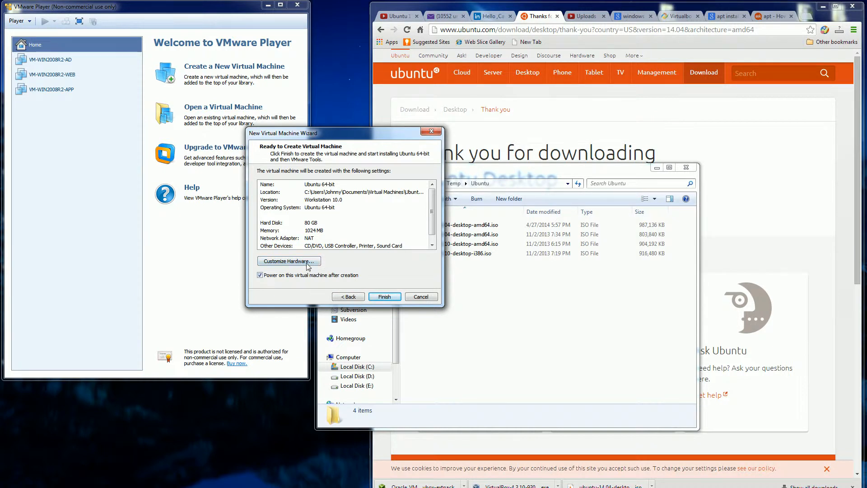
In Customize Hardware, assign 2 processors and set the network adapter to Bridged
click(288, 260)
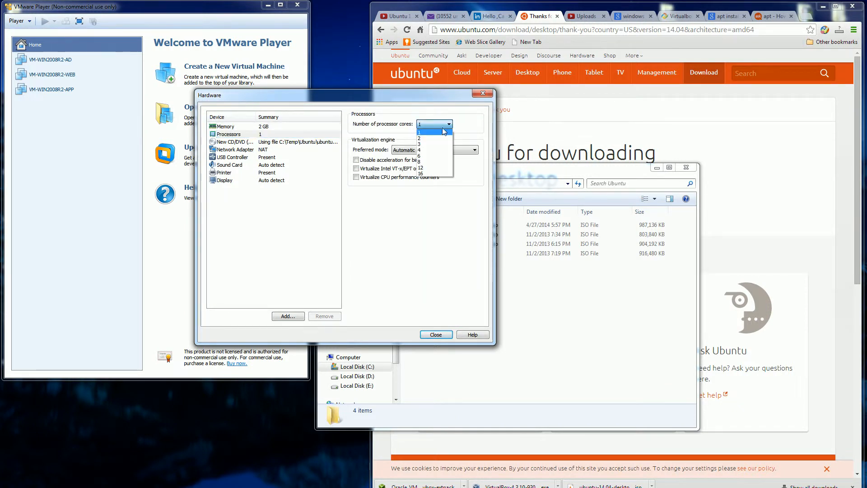
click(237, 149)
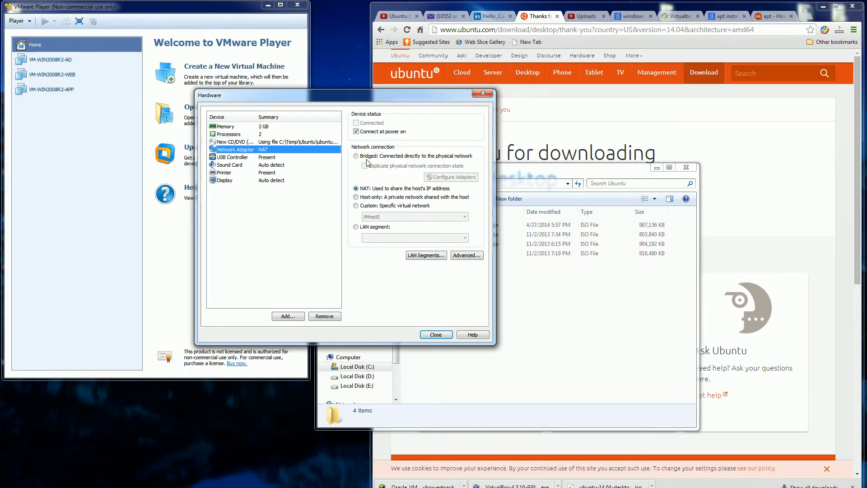
click(355, 156)
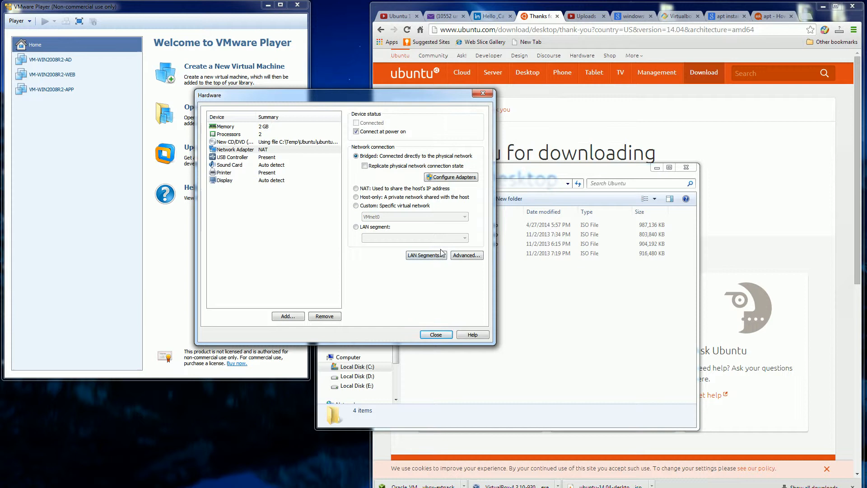
mouse_move(236, 167)
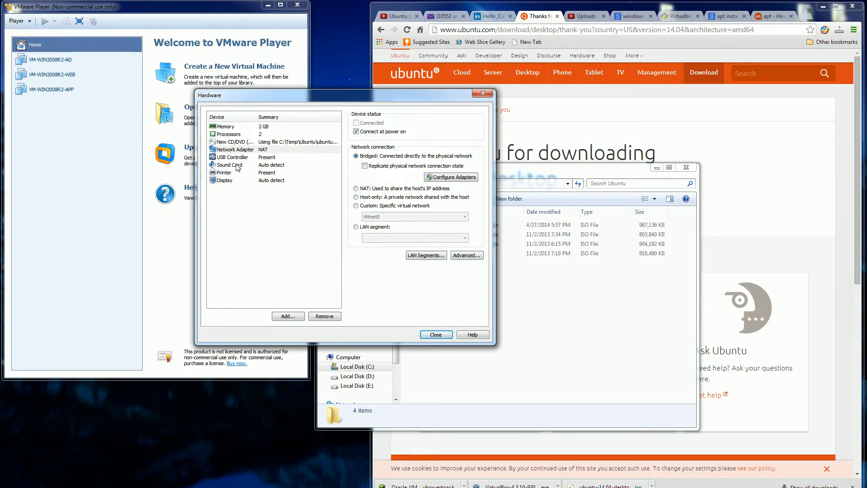
mouse_move(256, 165)
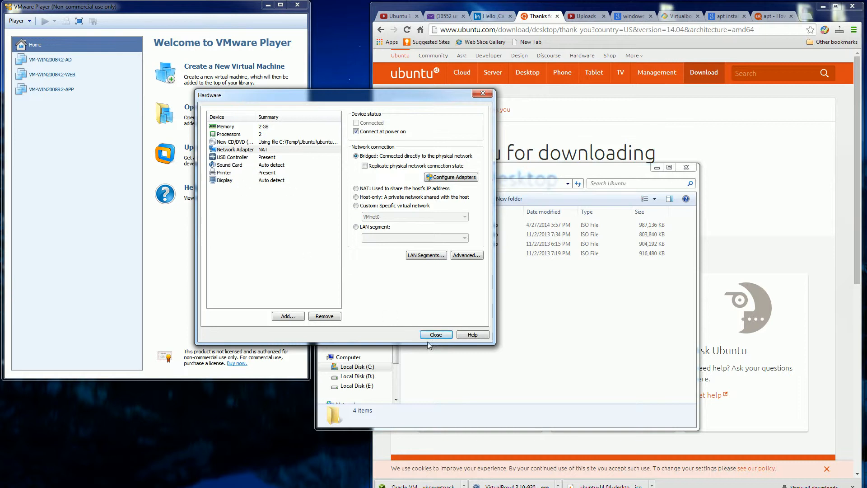
Close the hardware dialog and finish the wizard, powering on the Ubuntu 64-bit VM
click(224, 179)
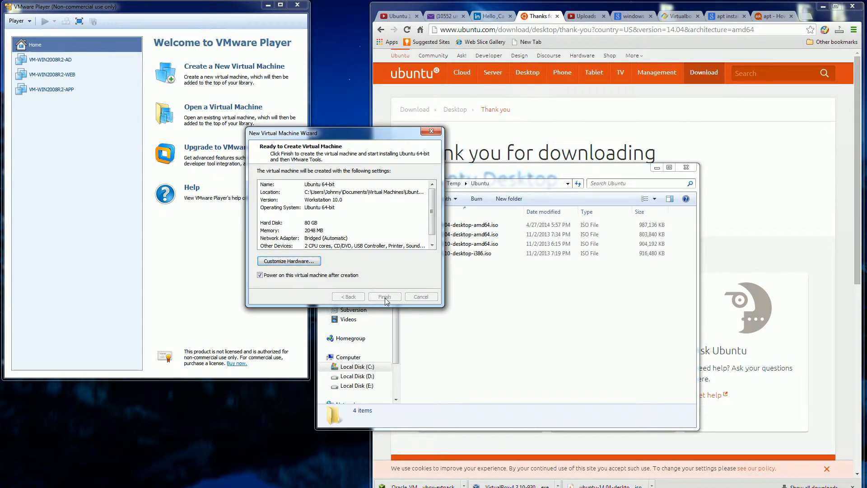
click(384, 296)
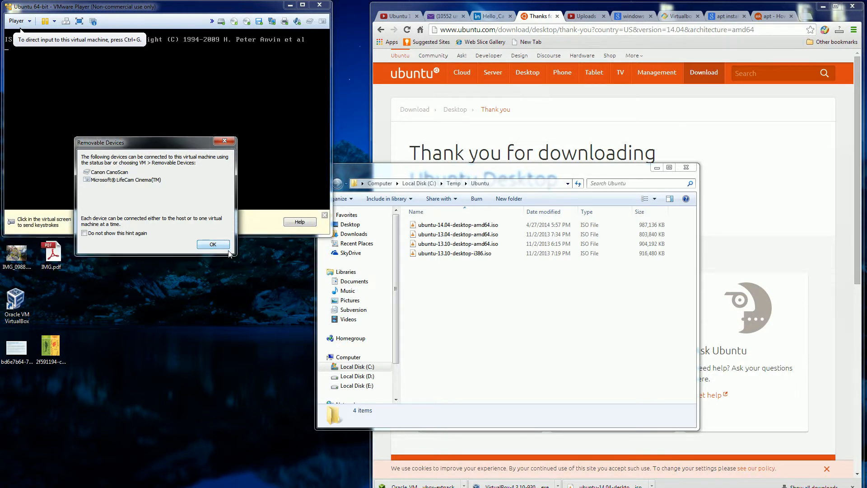
click(213, 244)
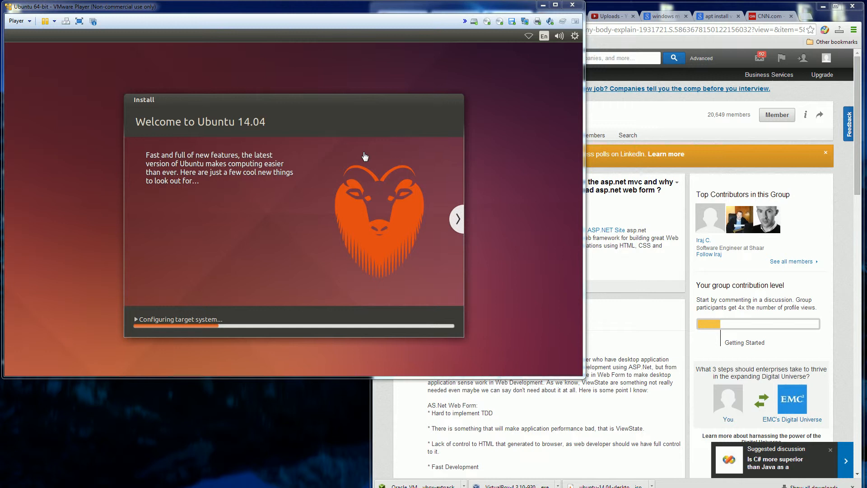
mouse_move(439, 164)
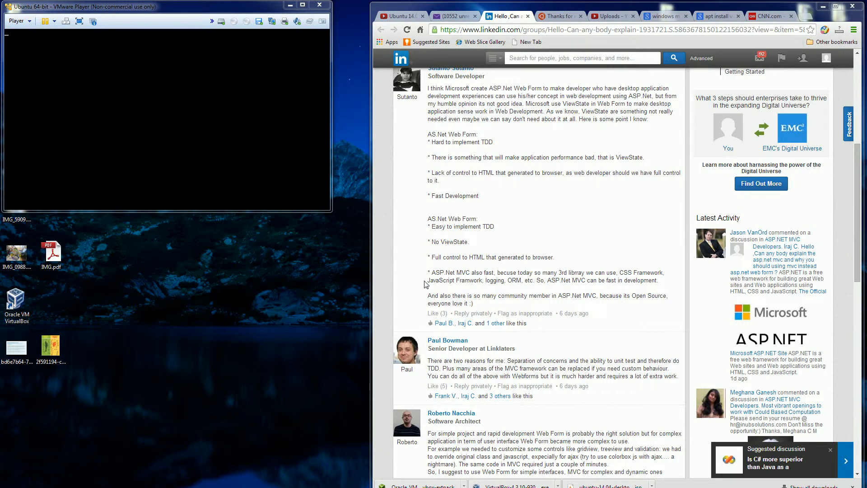
mouse_move(301, 262)
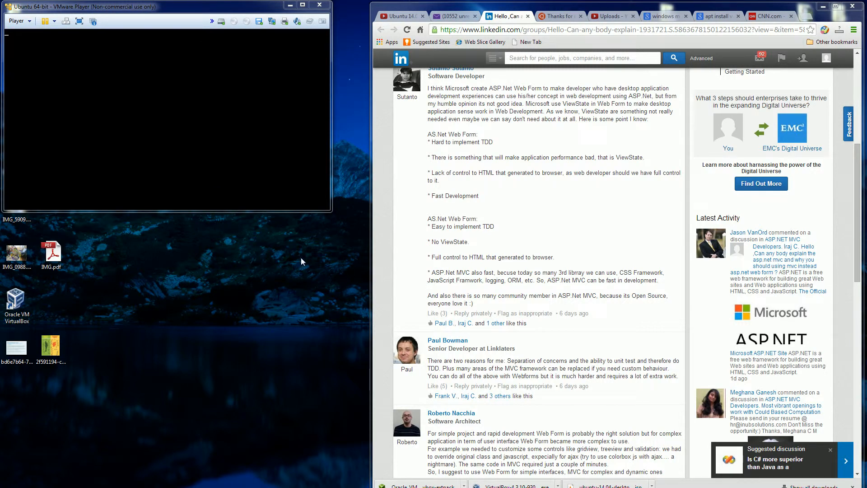
mouse_move(524, 87)
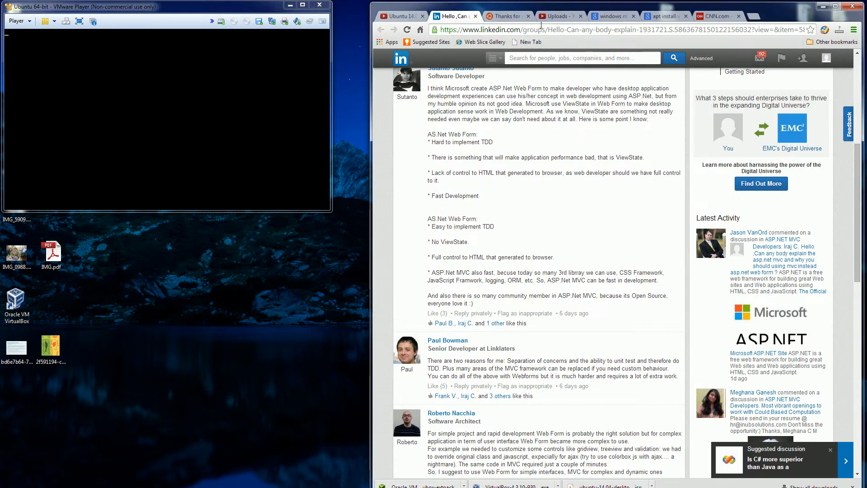
Switch browser tabs while the Ubuntu VM reboots after installation
click(504, 16)
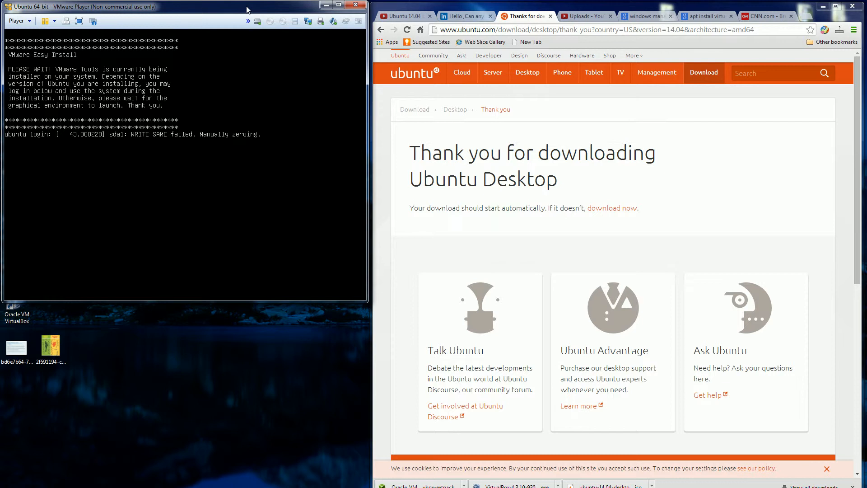
mouse_move(830, 330)
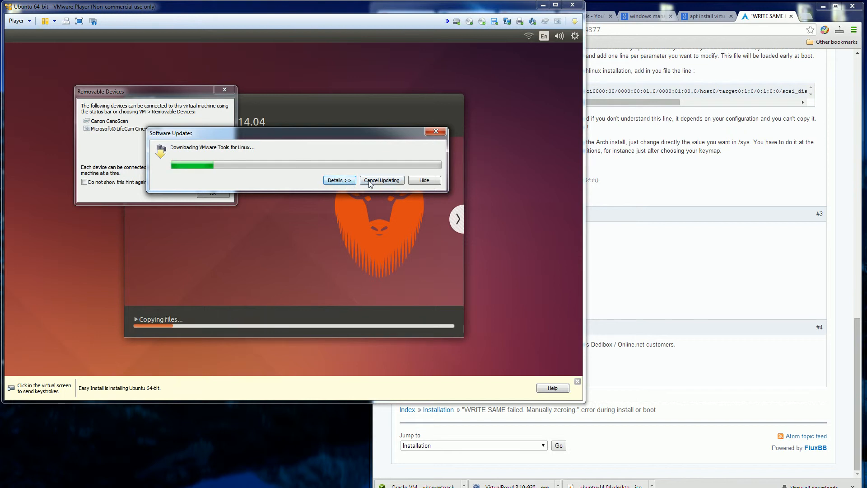
mouse_move(216, 154)
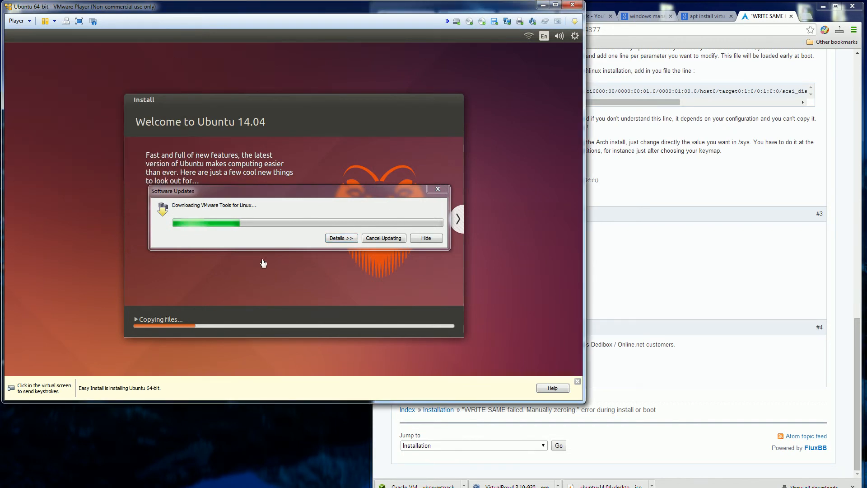
mouse_move(248, 234)
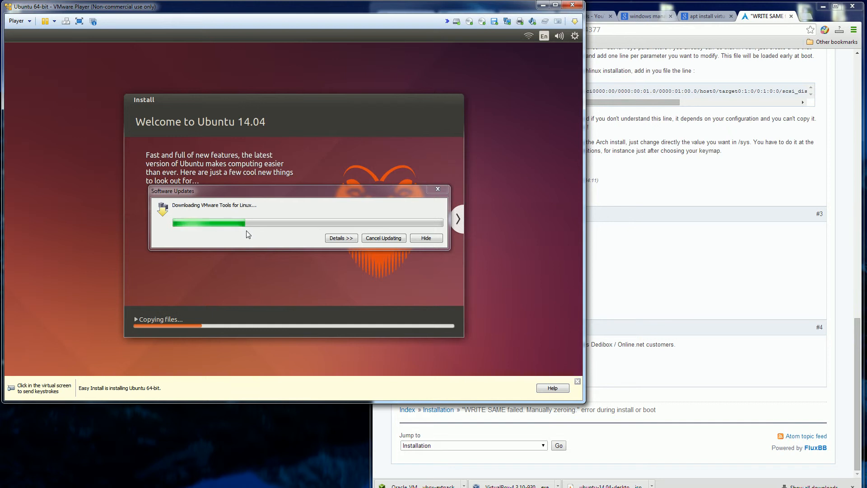
mouse_move(379, 298)
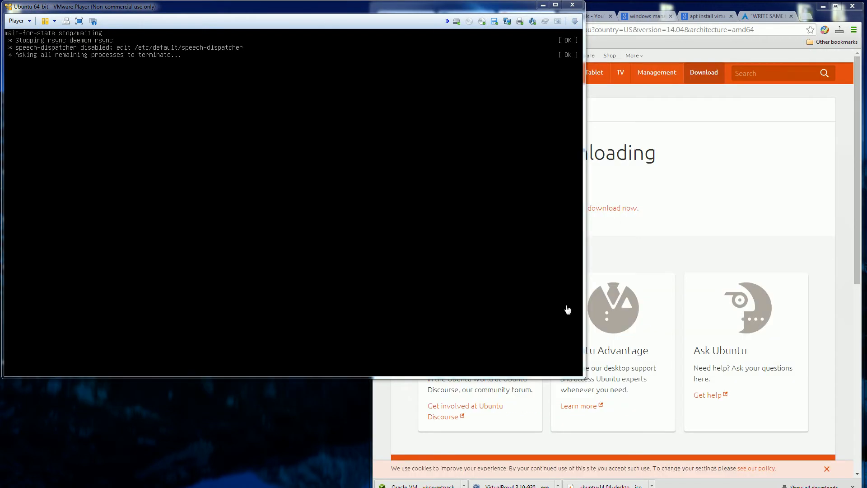
mouse_move(556, 294)
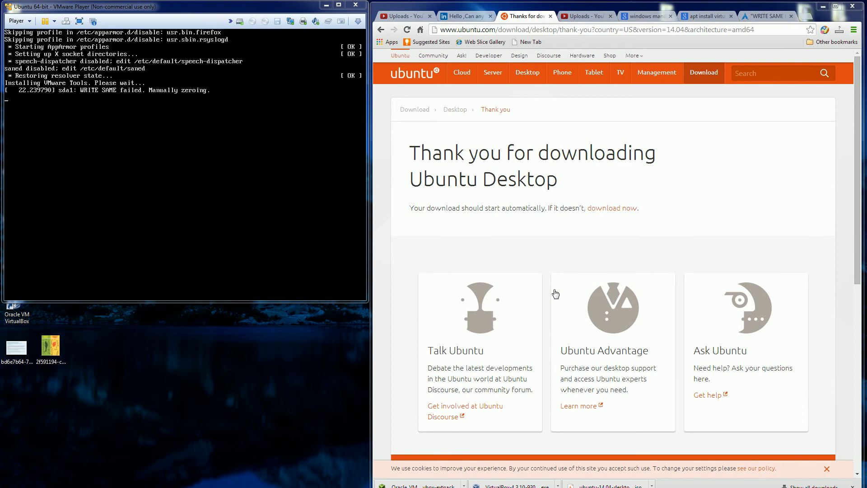
mouse_move(562, 296)
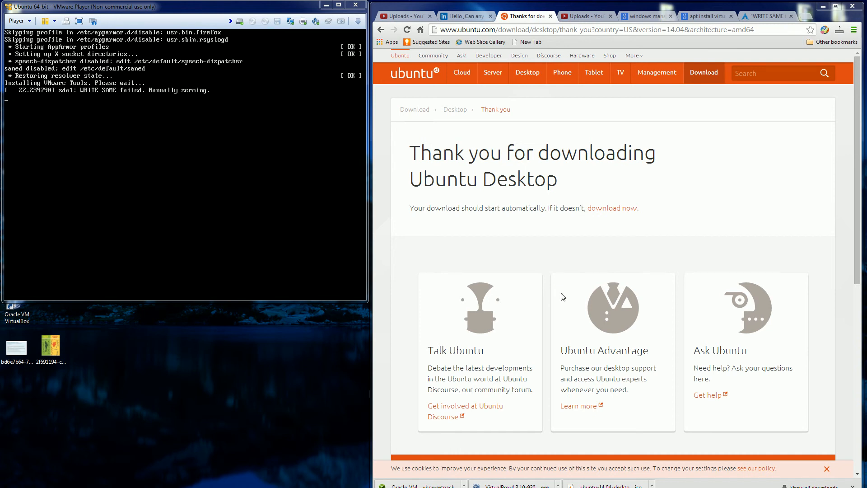
Open the Arch Linux forum tab about the WRITE SAME failed error while VMware Tools installs
click(766, 16)
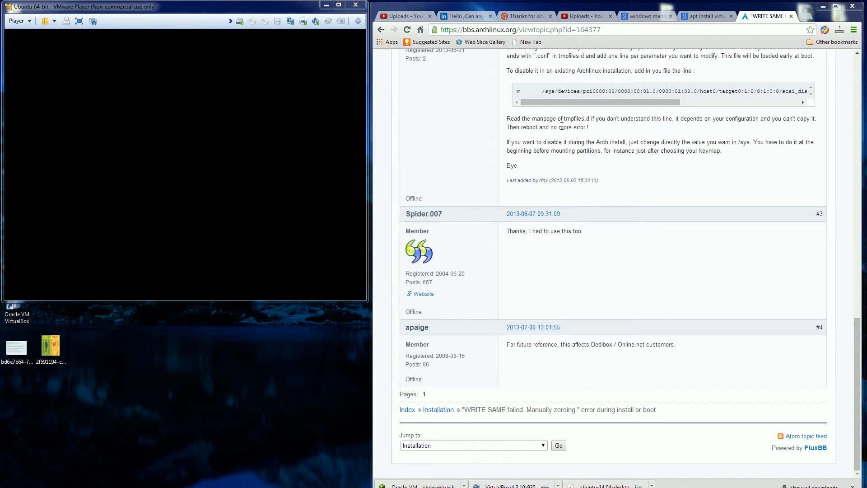
Switch back to the Ubuntu download tab while the guest boots to its login screen
click(523, 16)
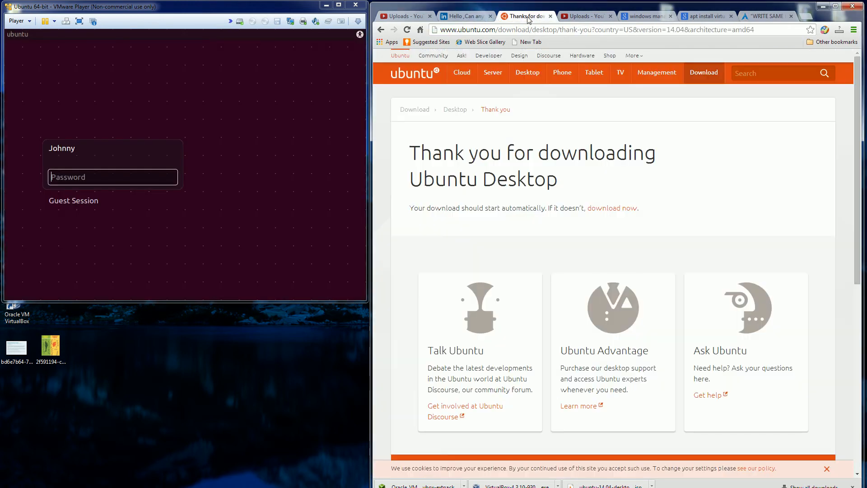
mouse_move(279, 138)
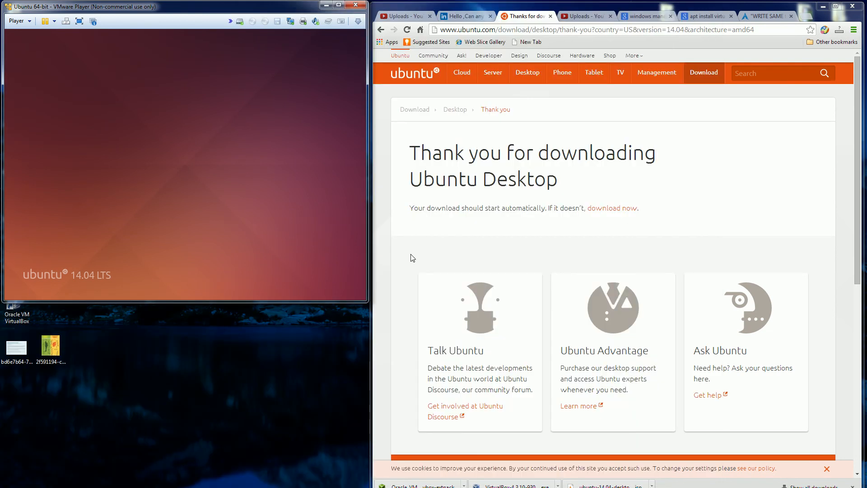
mouse_move(417, 252)
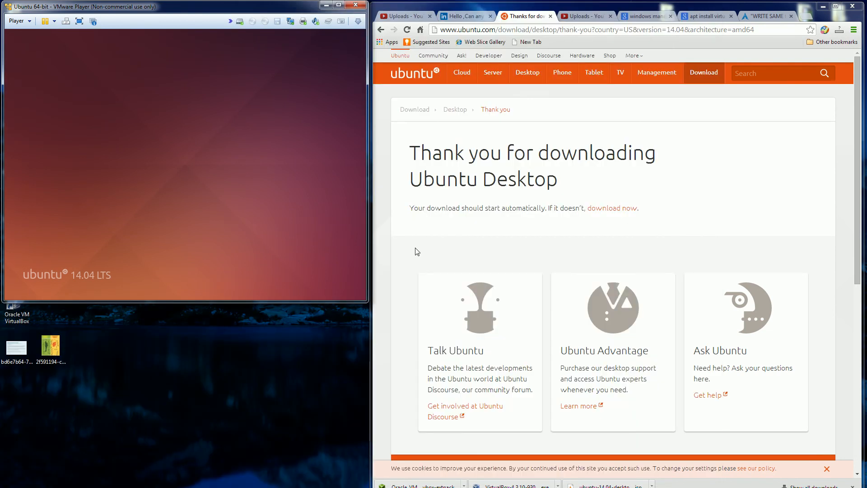
mouse_move(339, 214)
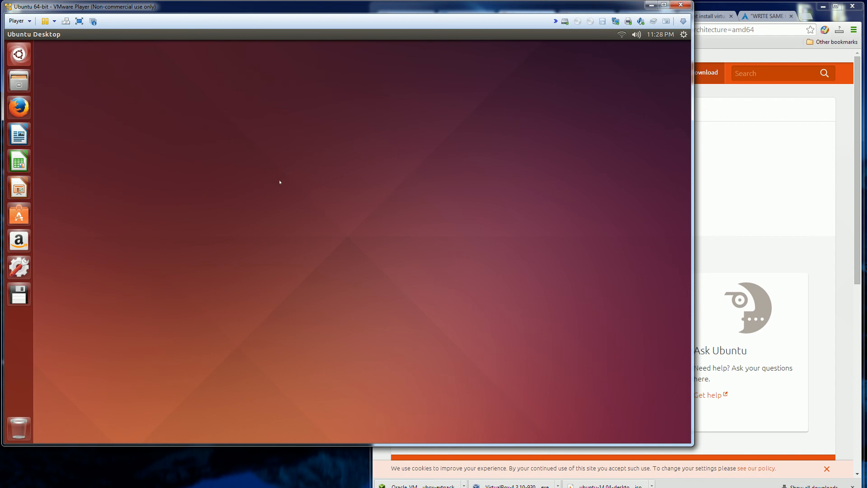
mouse_move(402, 210)
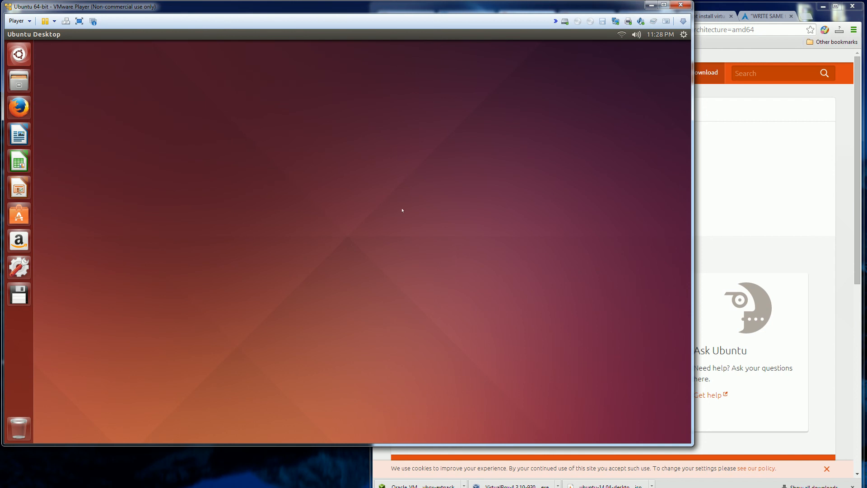
mouse_move(682, 47)
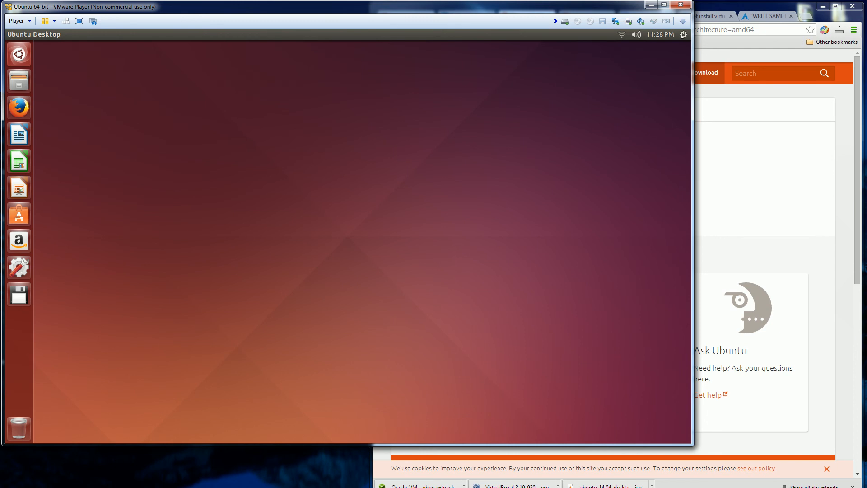
mouse_move(415, 153)
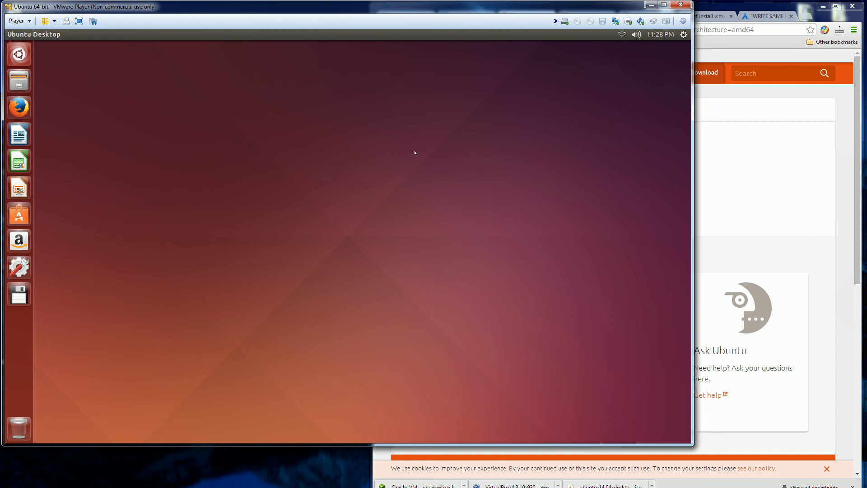
mouse_move(602, 270)
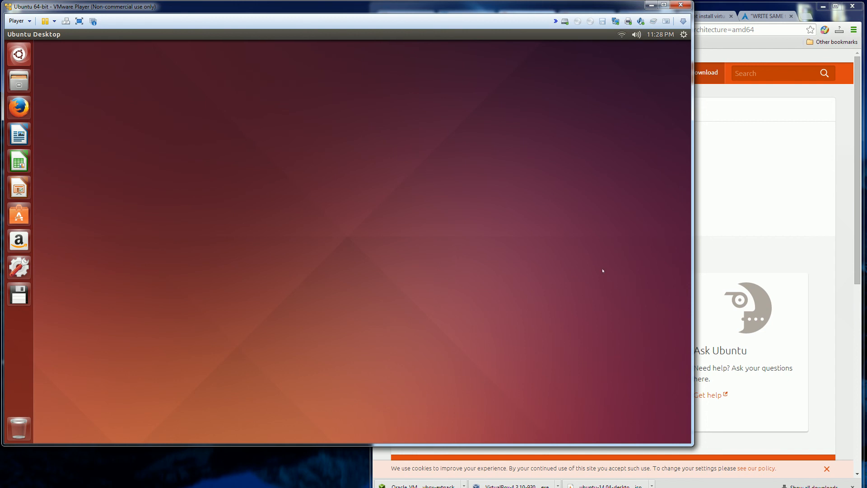